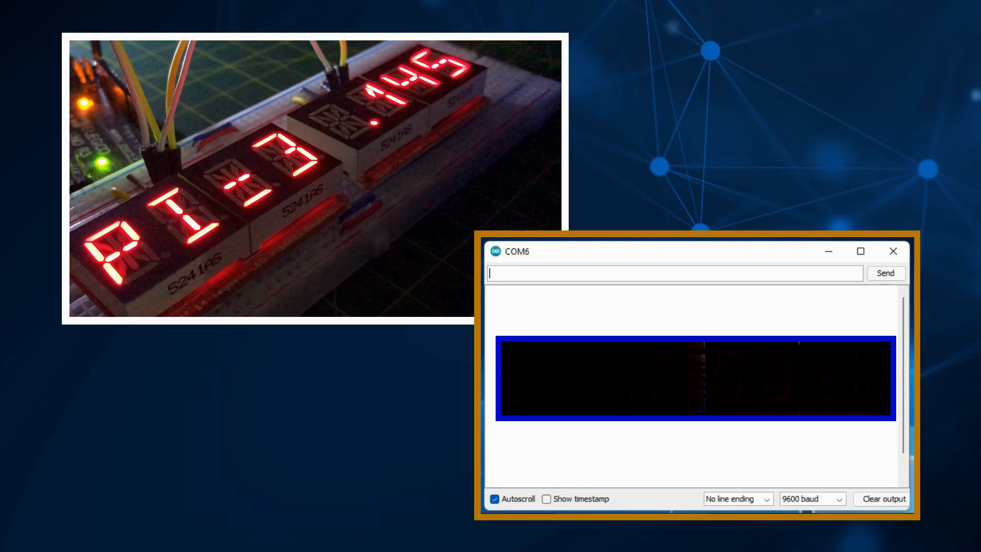
Send 'Z=X' and then 'EQUATIO' from the Serial Monitor to the two displays
type("Z=X")
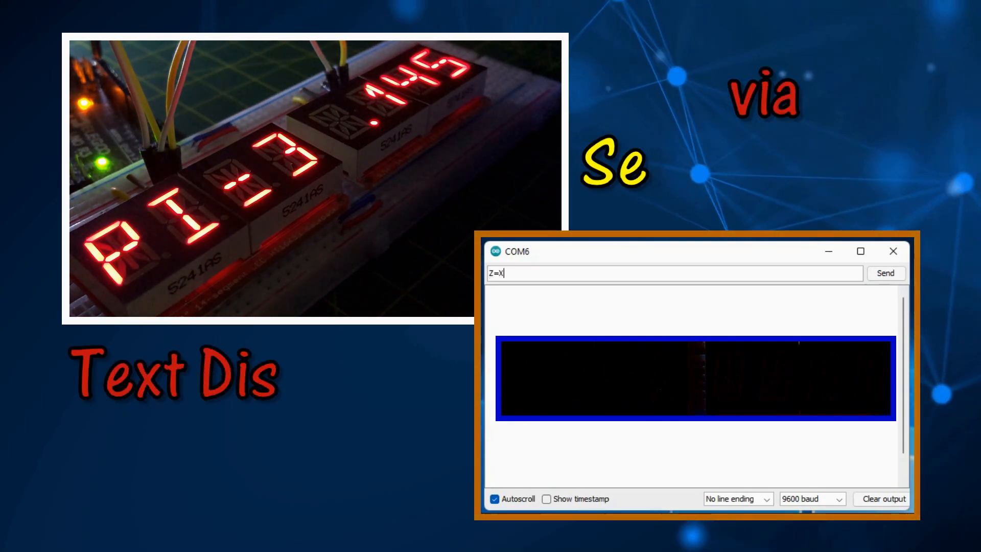
left_click(884, 272)
type("BA")
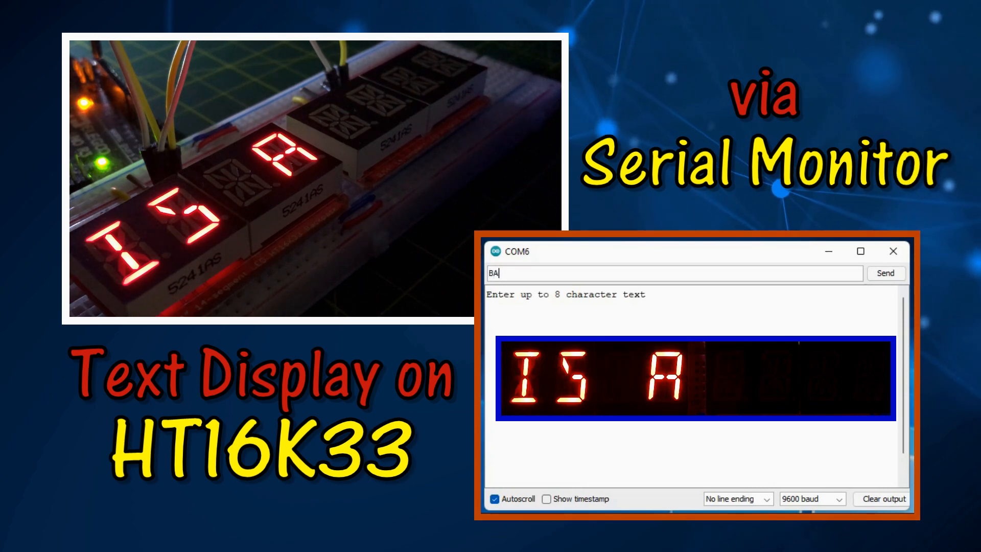
left_click(885, 273)
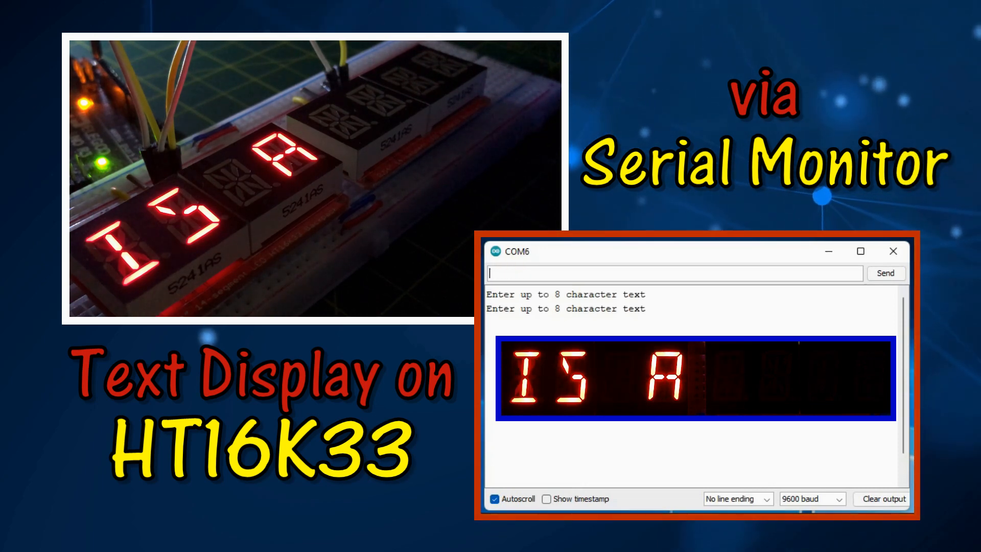
type("EQUATIO")
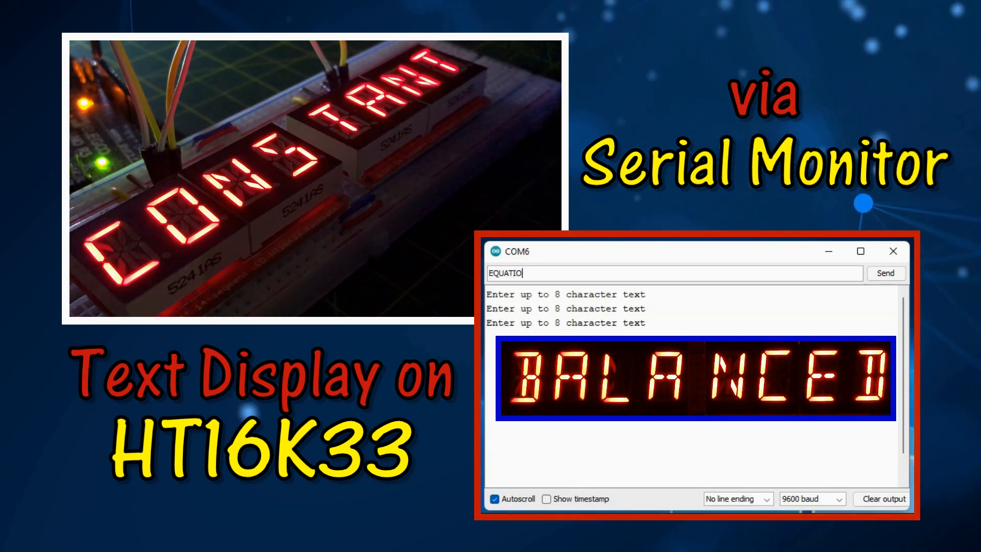
left_click(886, 273)
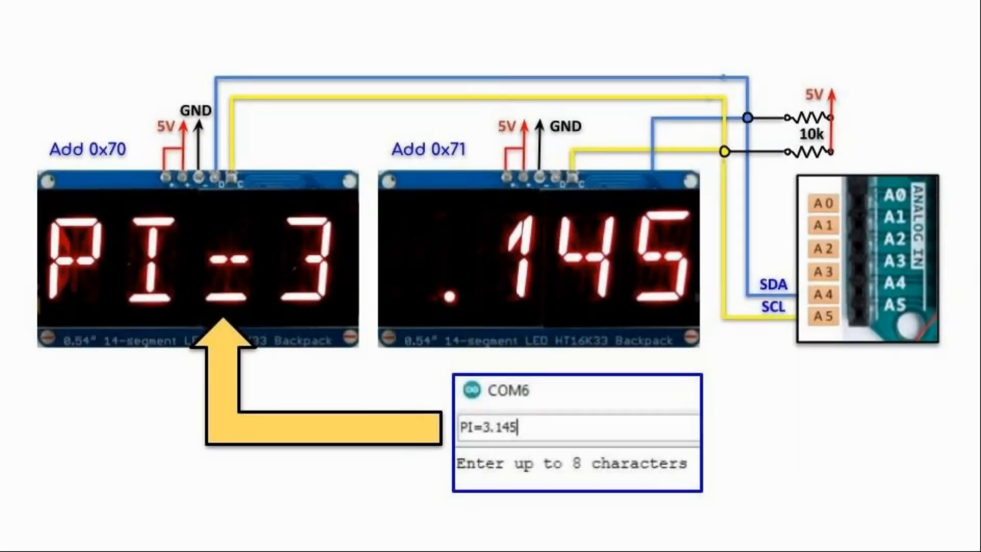
mouse_move(376, 482)
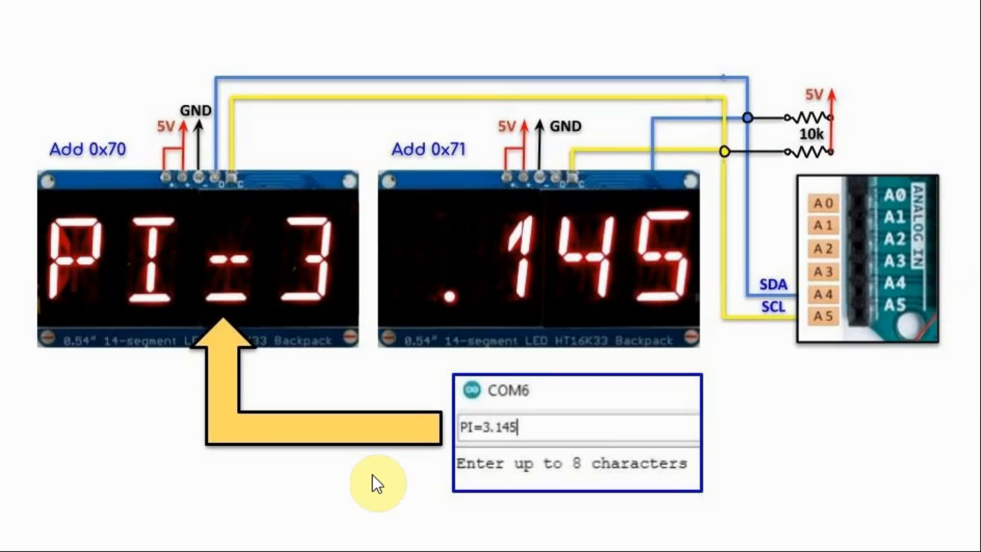
mouse_move(421, 286)
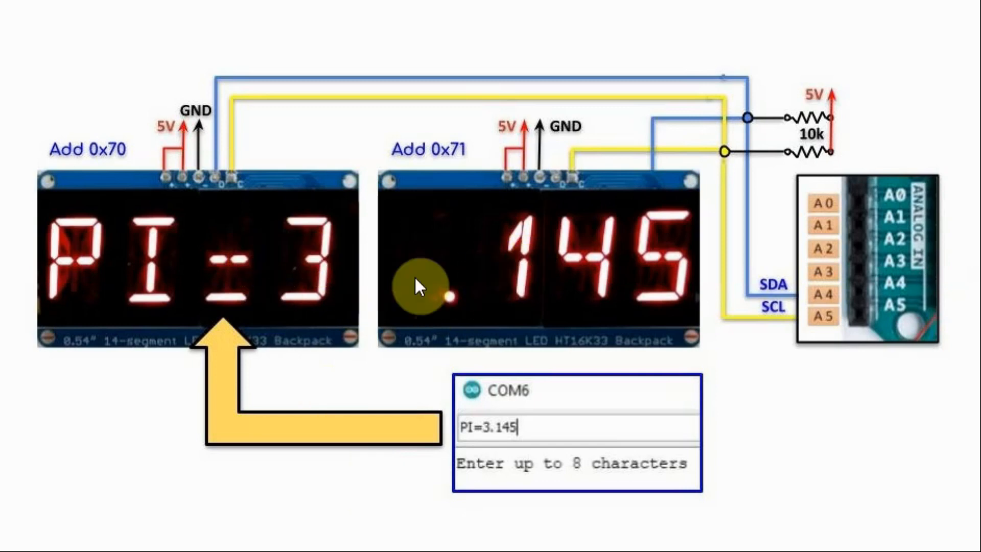
mouse_move(886, 306)
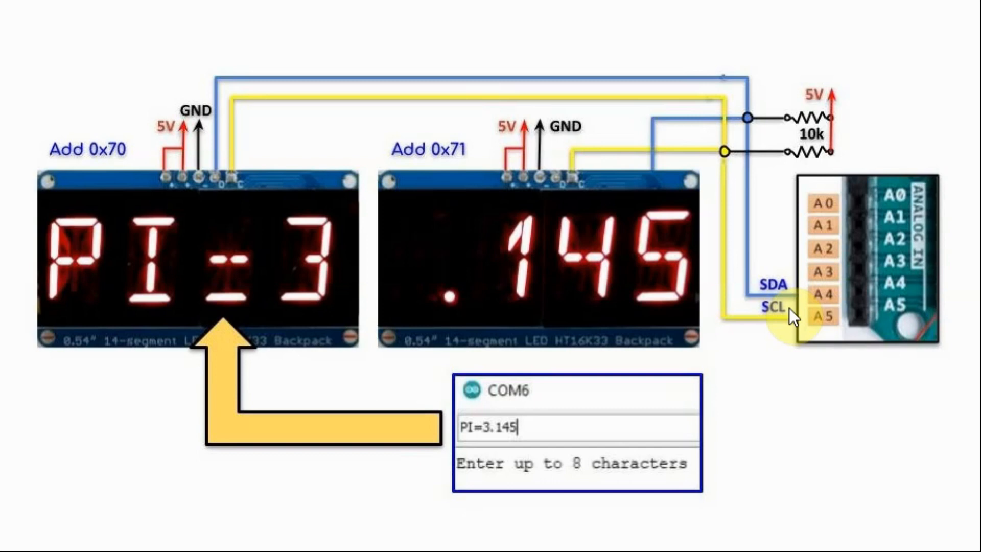
mouse_move(512, 480)
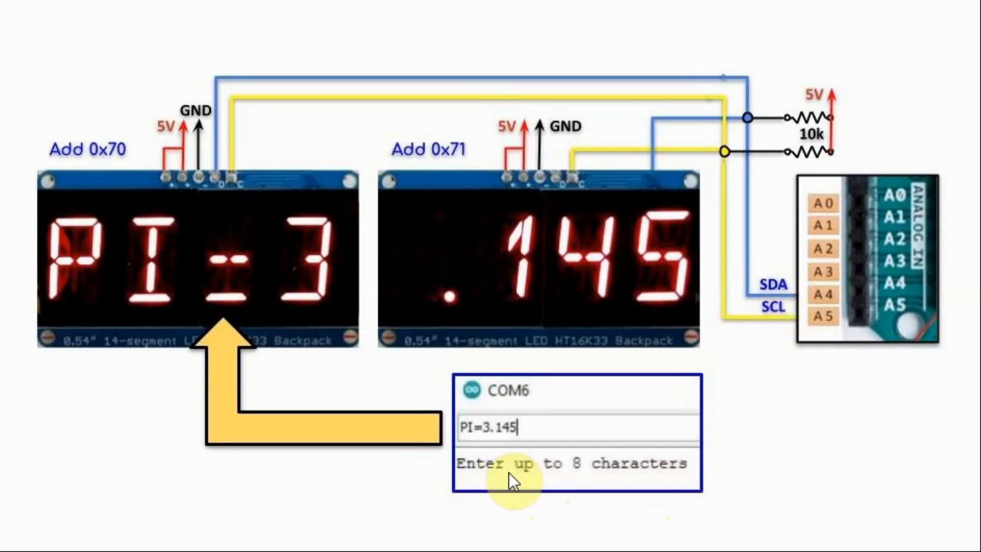
mouse_move(501, 441)
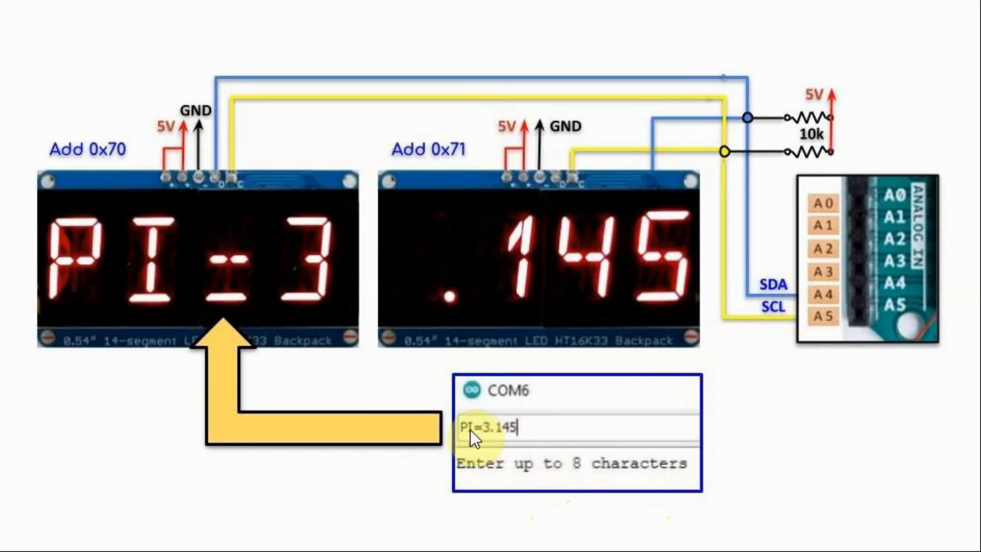
mouse_move(598, 263)
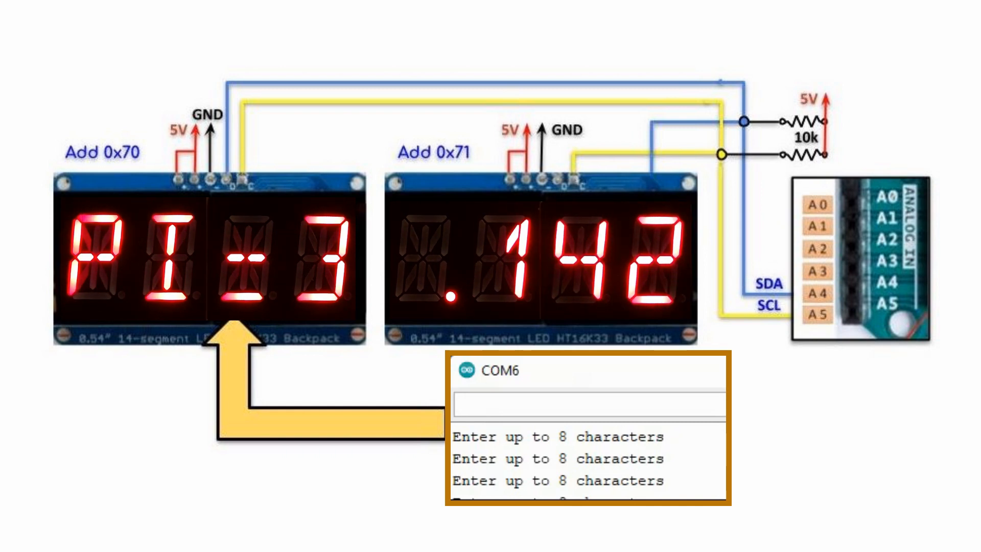
Enter 'CONSTA' in the Serial Monitor input to send it to the displays
left_click(587, 405)
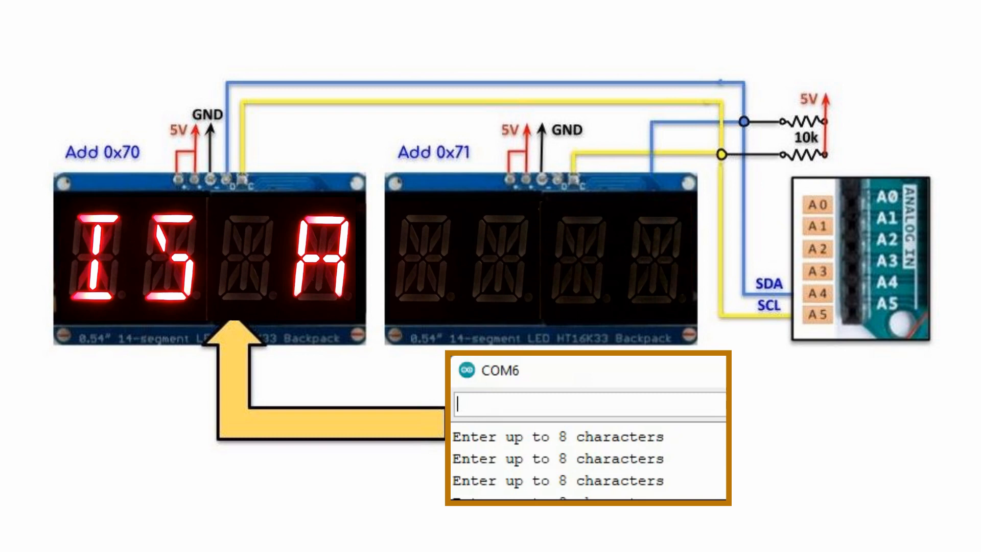
type("CONSTA")
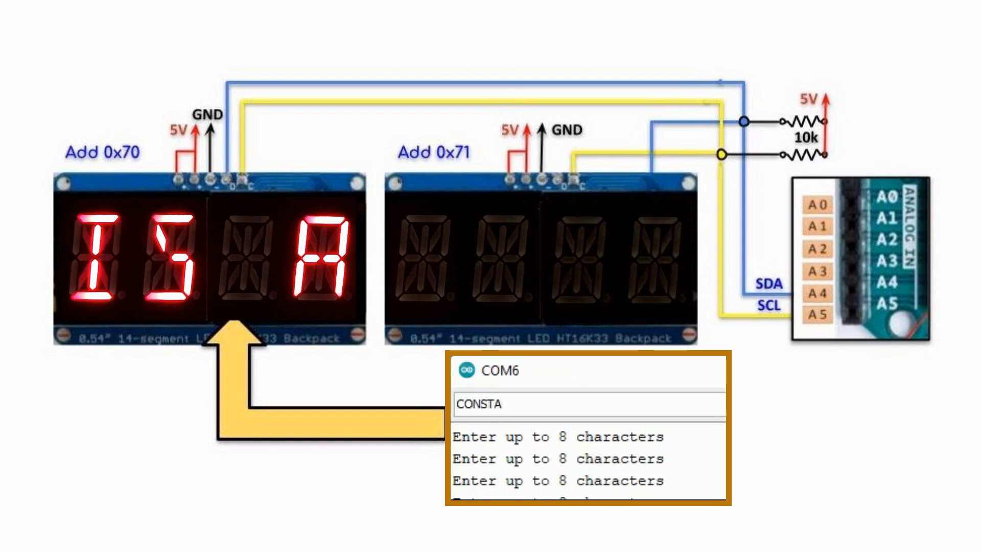
key("ctrl+a")
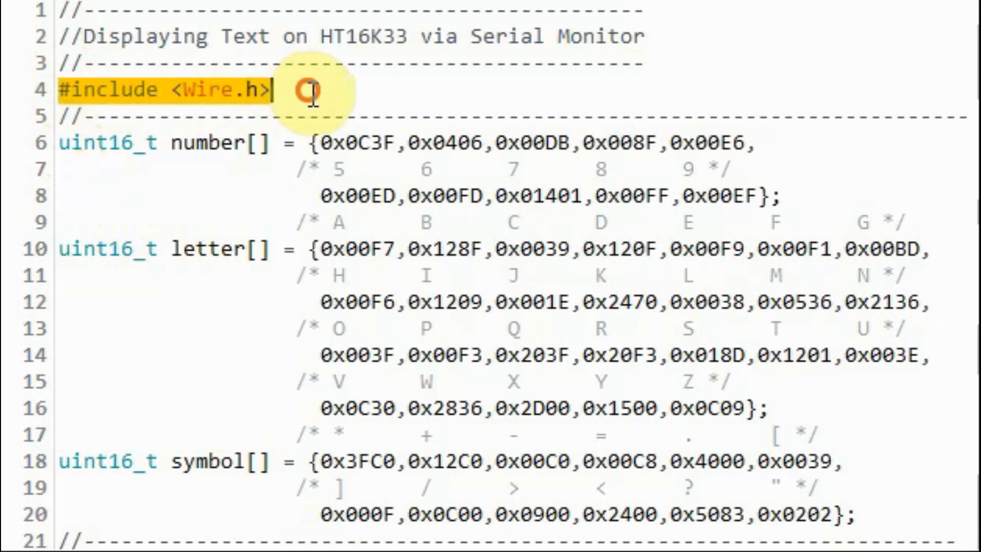
mouse_move(351, 304)
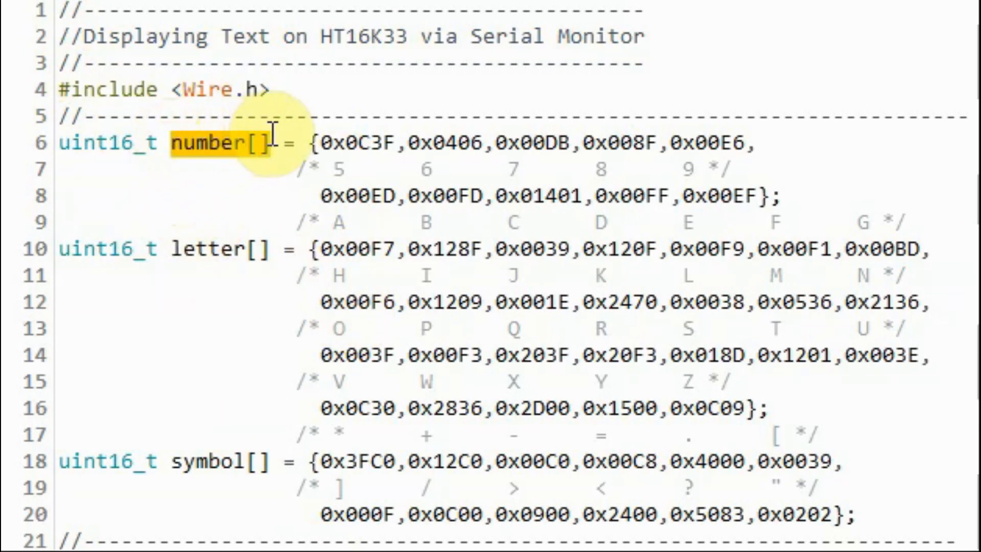
left_click(225, 250)
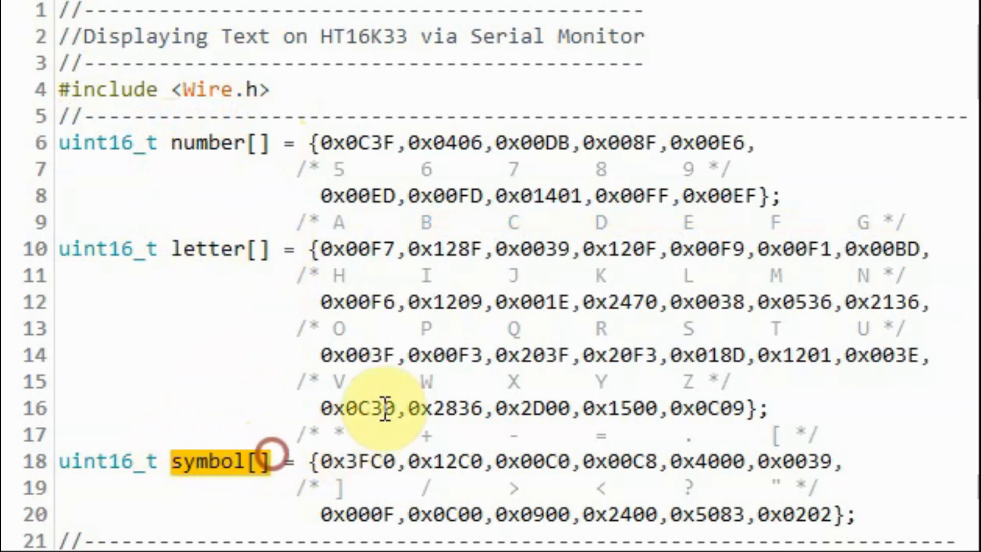
mouse_move(426, 352)
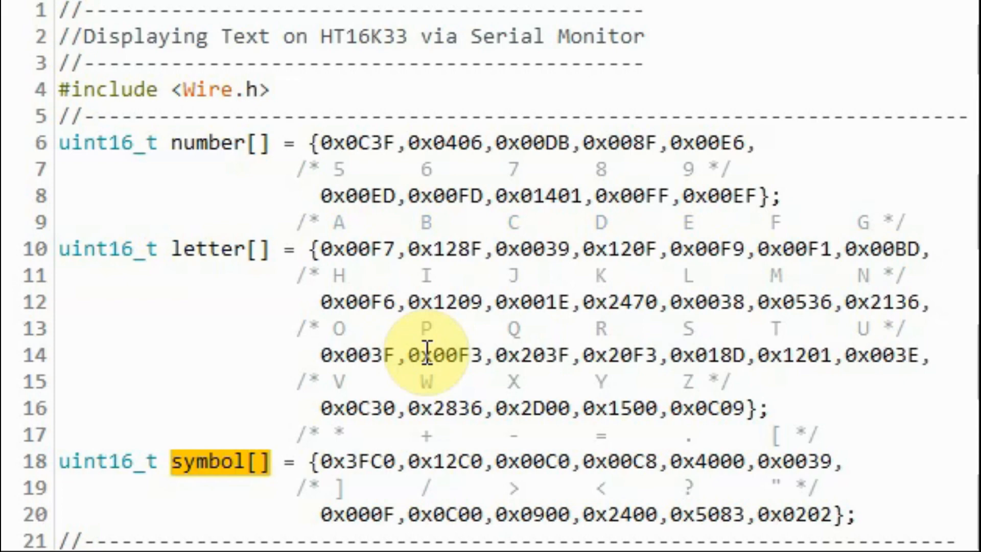
mouse_move(697, 355)
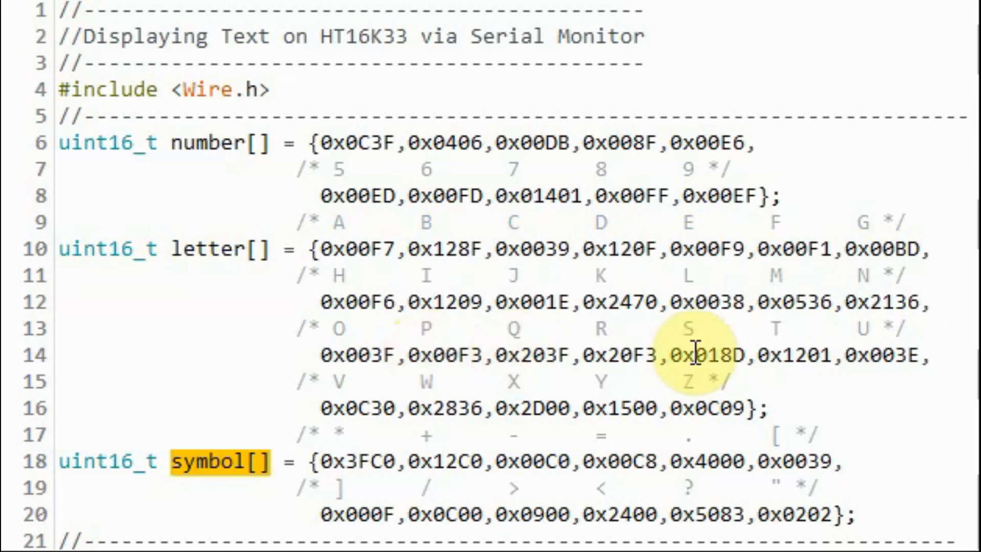
scroll("down", 3)
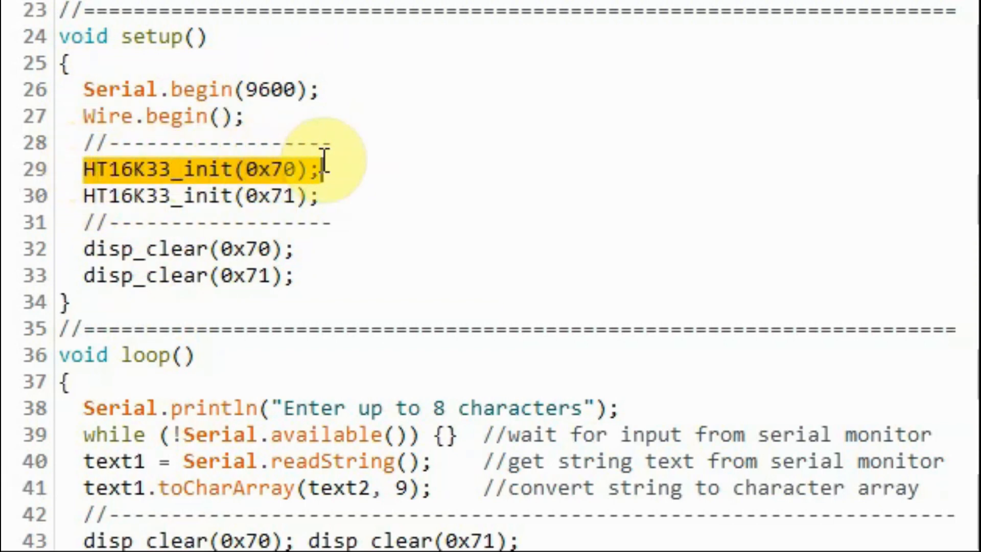
mouse_move(269, 235)
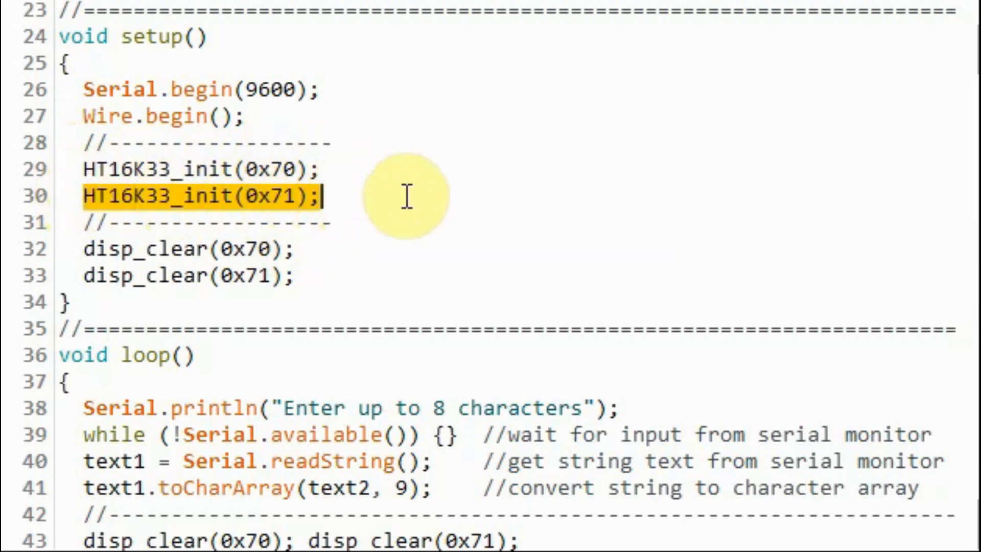
mouse_move(75, 248)
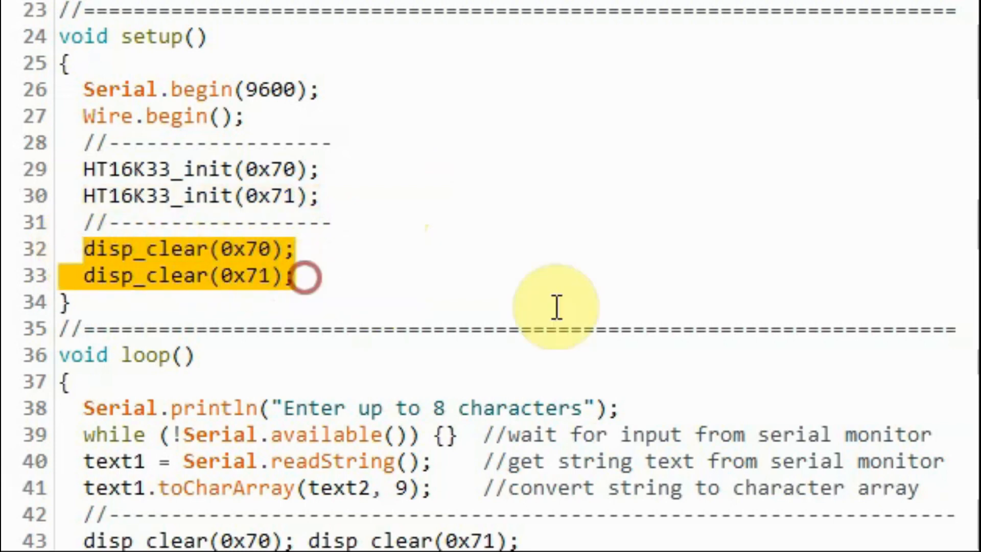
scroll("down", 3)
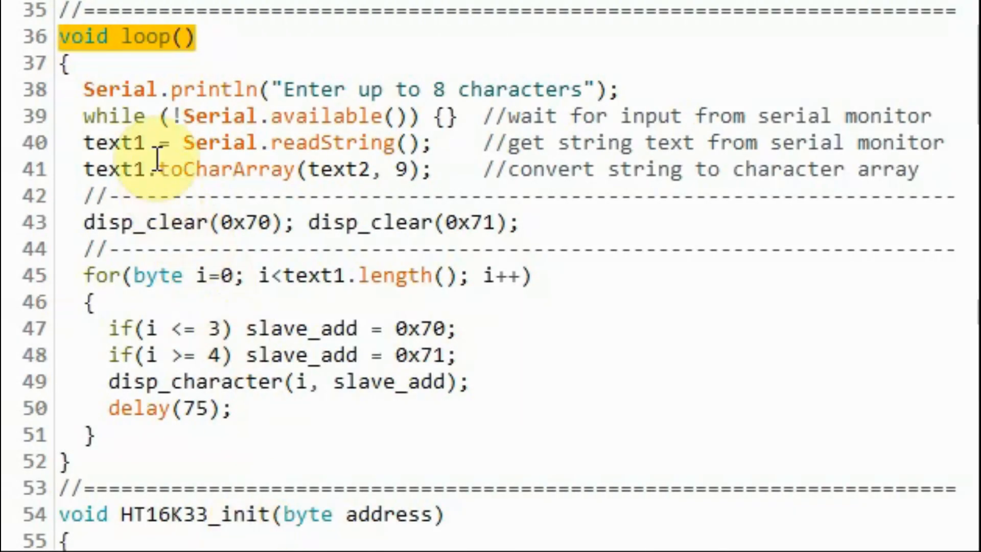
left_click(507, 88)
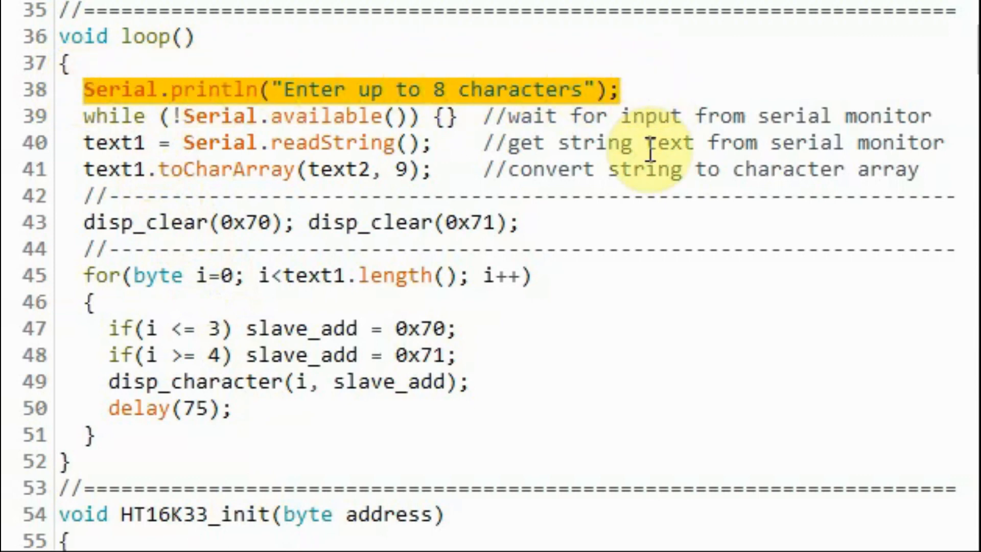
mouse_move(84, 116)
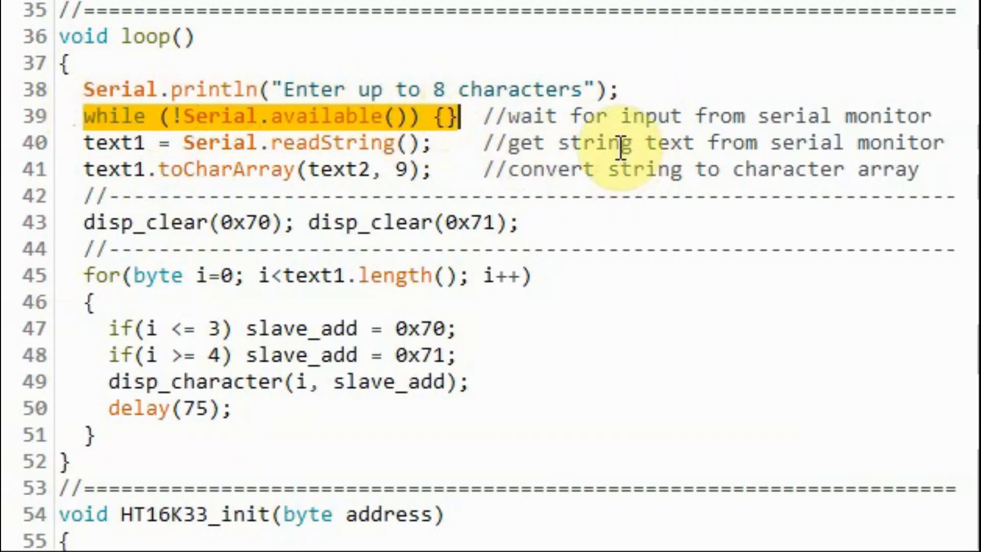
mouse_move(298, 151)
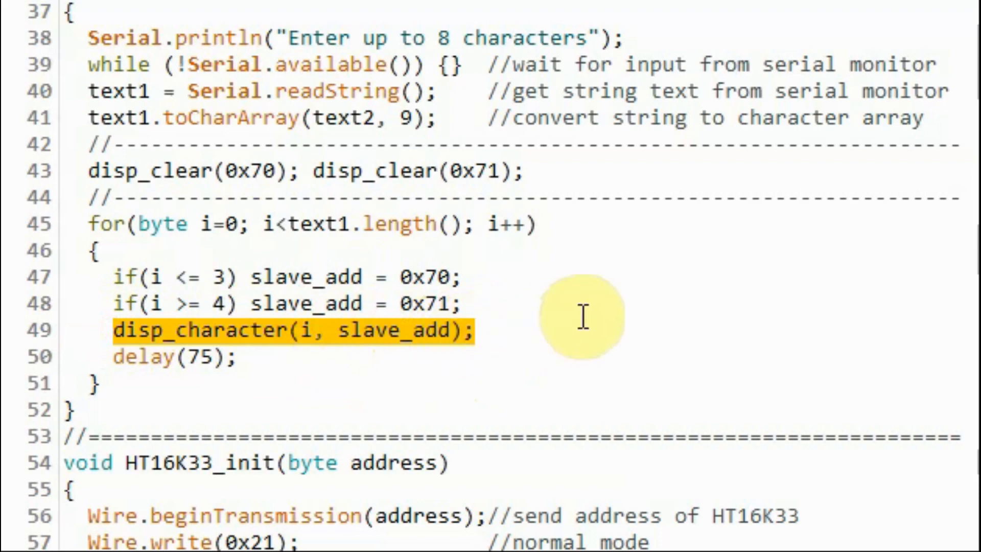
scroll("down", 3)
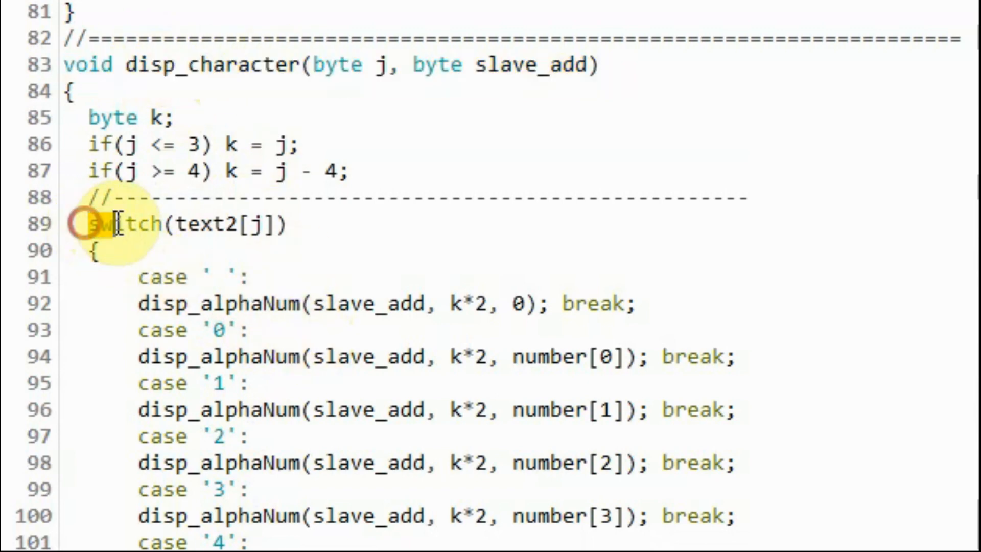
double_click(125, 223)
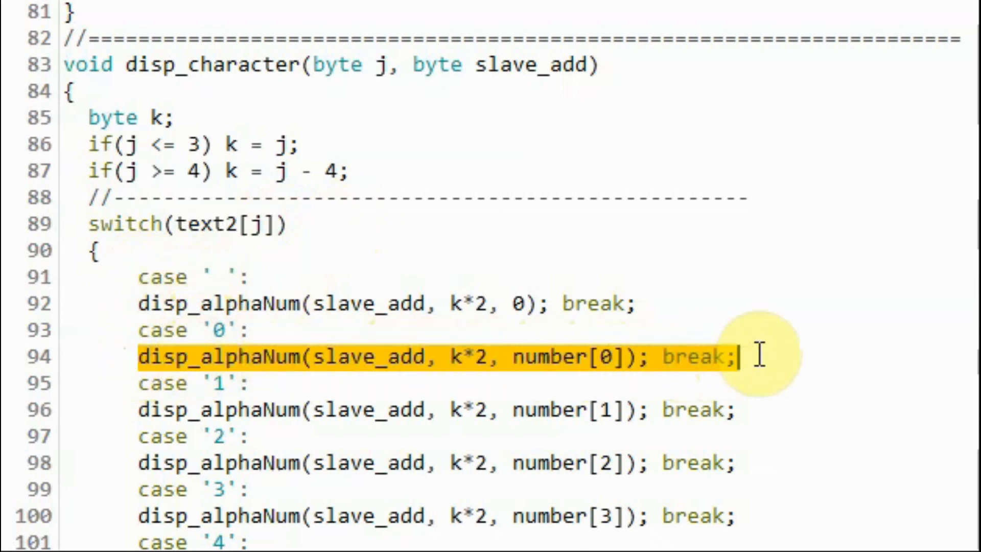
mouse_move(883, 451)
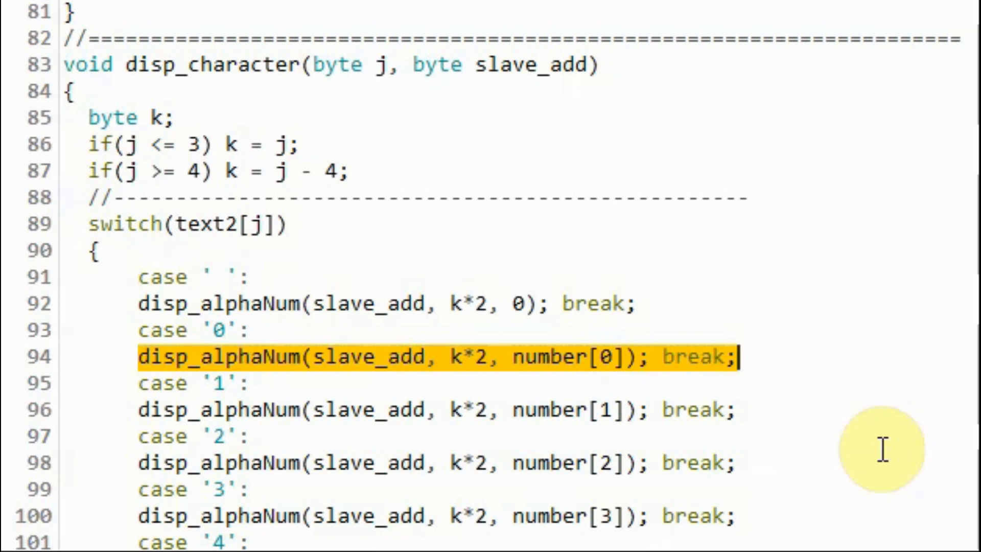